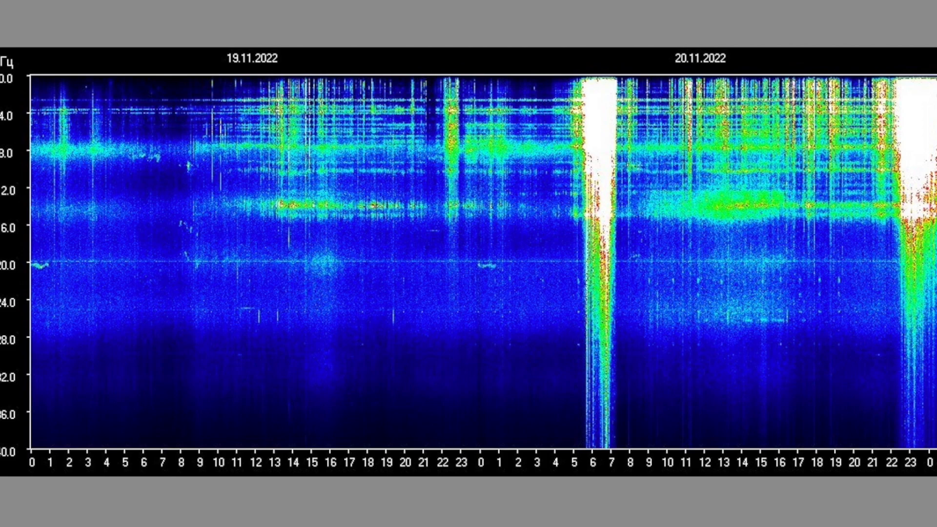
pyautogui.moveTo(532, 245)
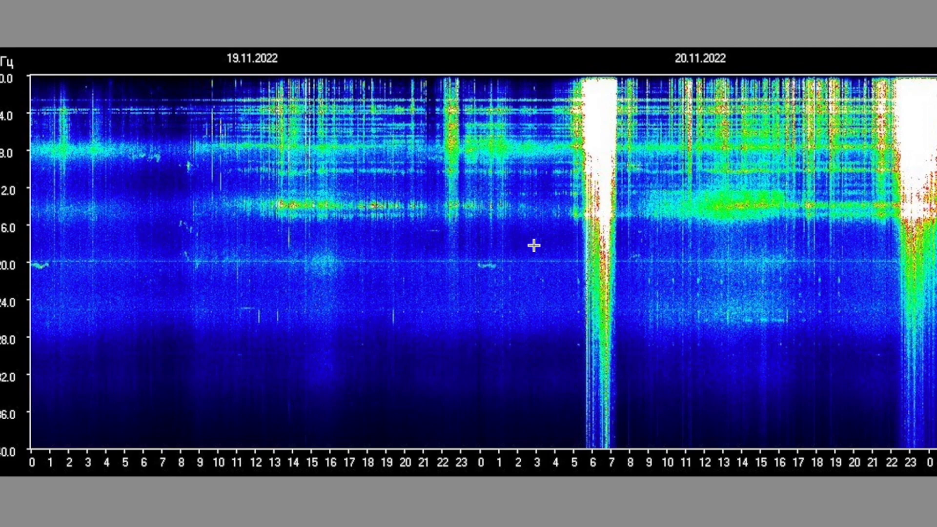
# Frame the faint dot patterns beside the bright 6h burst with a rectangular selection box.
pyautogui.moveTo(545, 241); pyautogui.dragTo(847, 358)
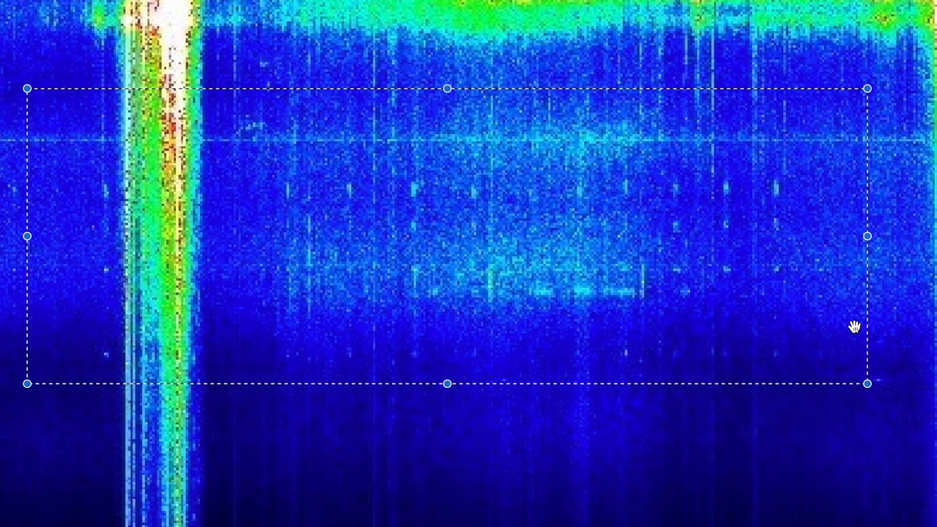
pyautogui.moveTo(701, 315)
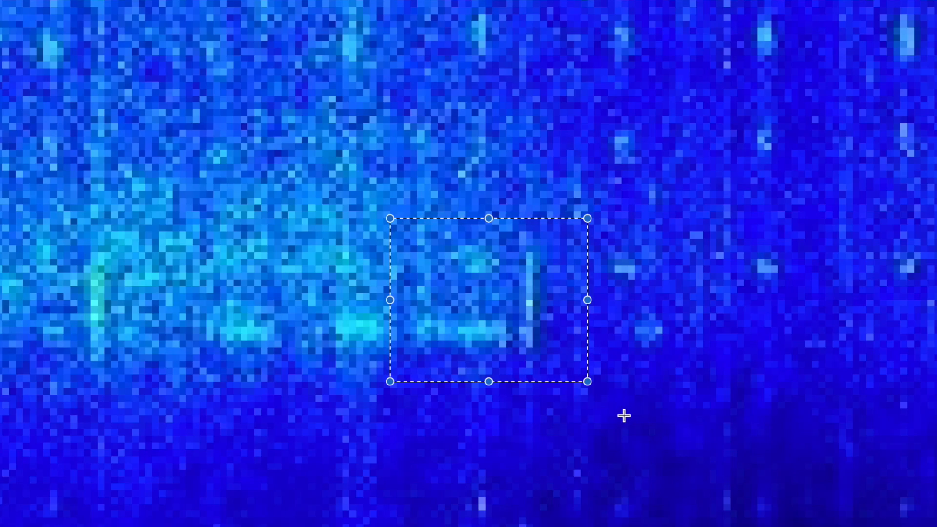
pyautogui.moveTo(649, 484)
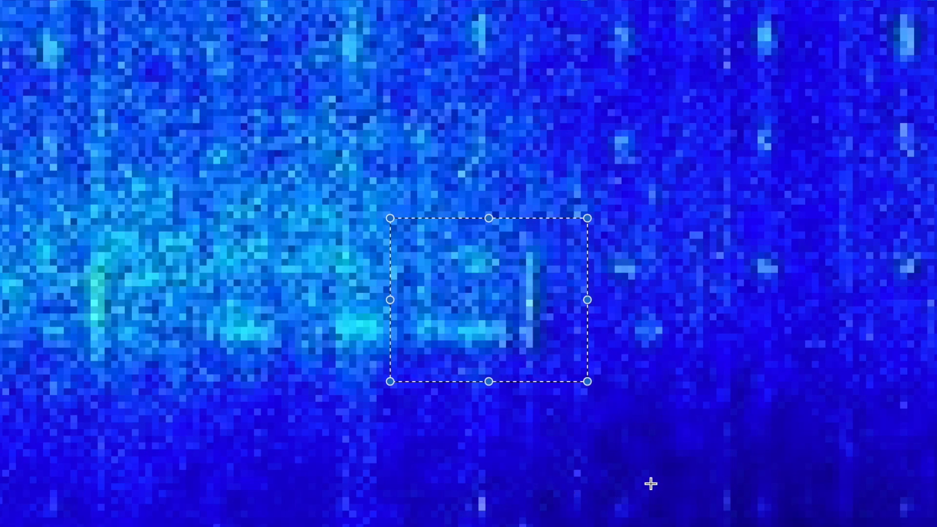